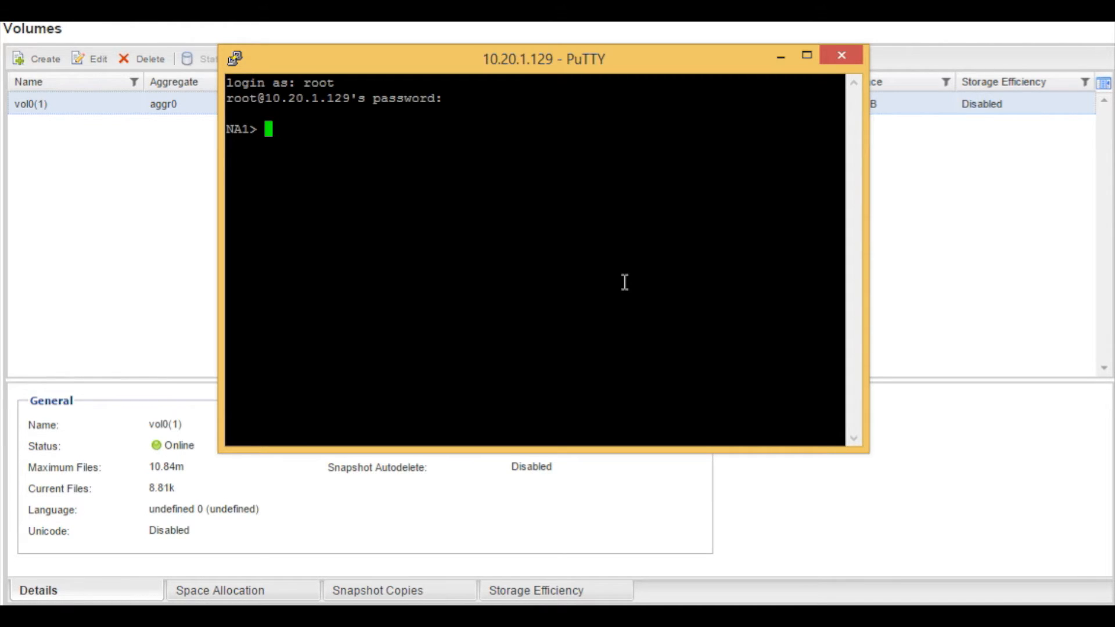
Run 'vol create RELIANT_VOL -l en -s none AGGR_RELIANT 50g' to create the 50 GB volume.
type("vol create ?")
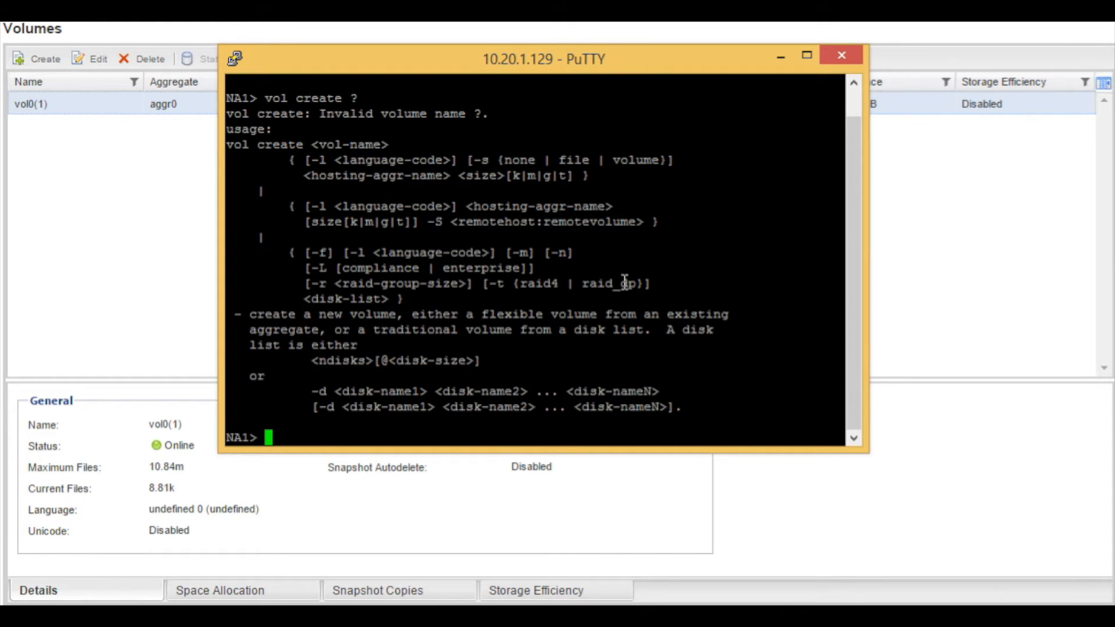
type("v")
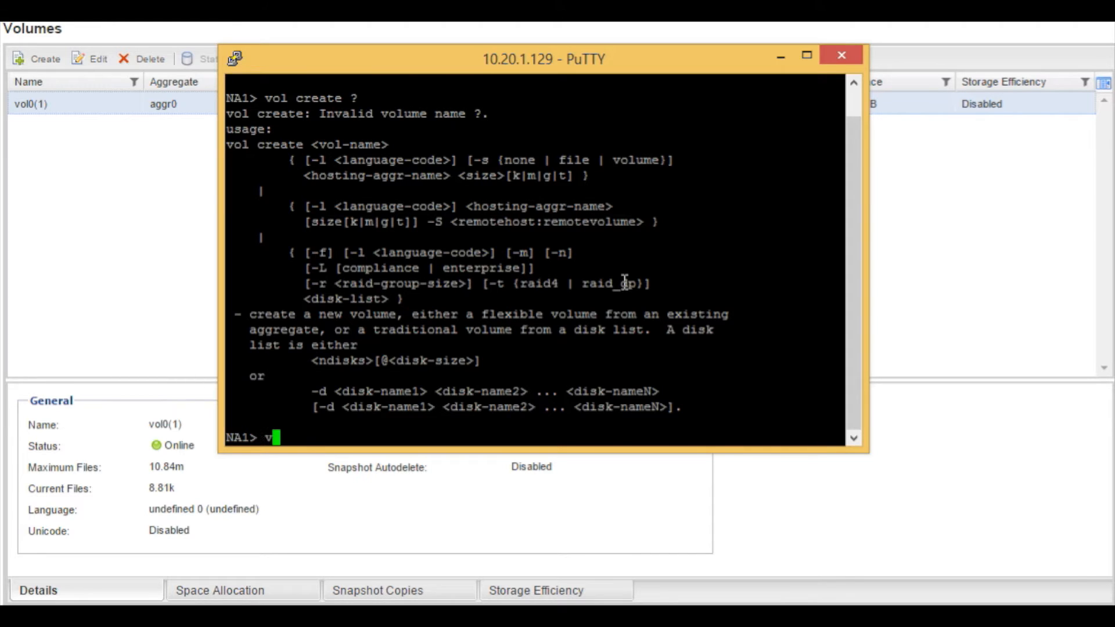
type("ol create")
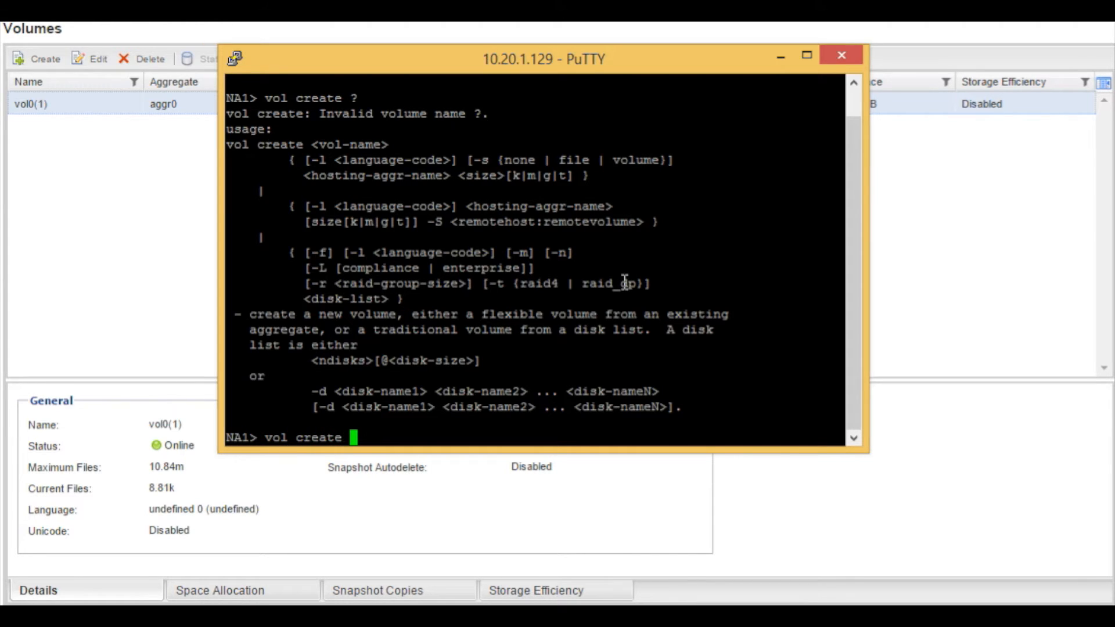
type("R")
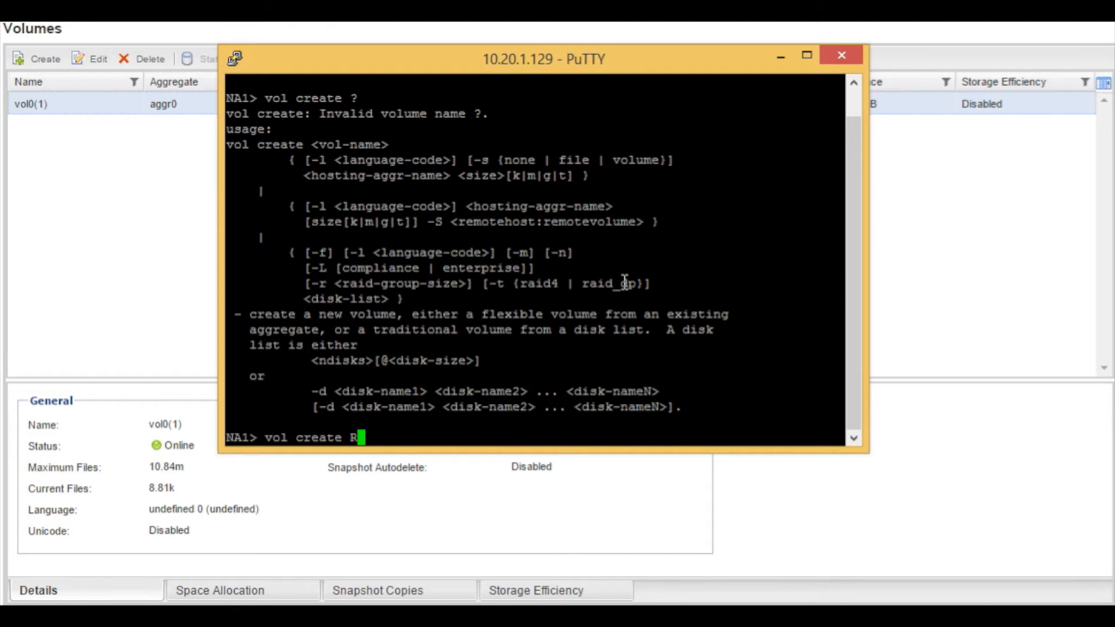
type("ELIAN")
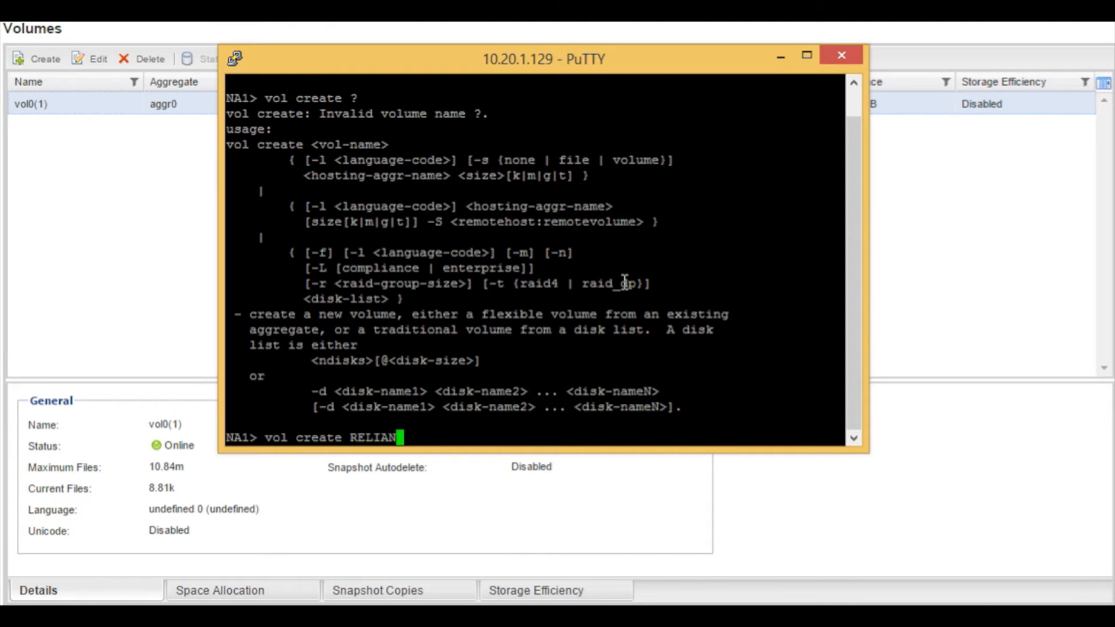
type("T_VOL")
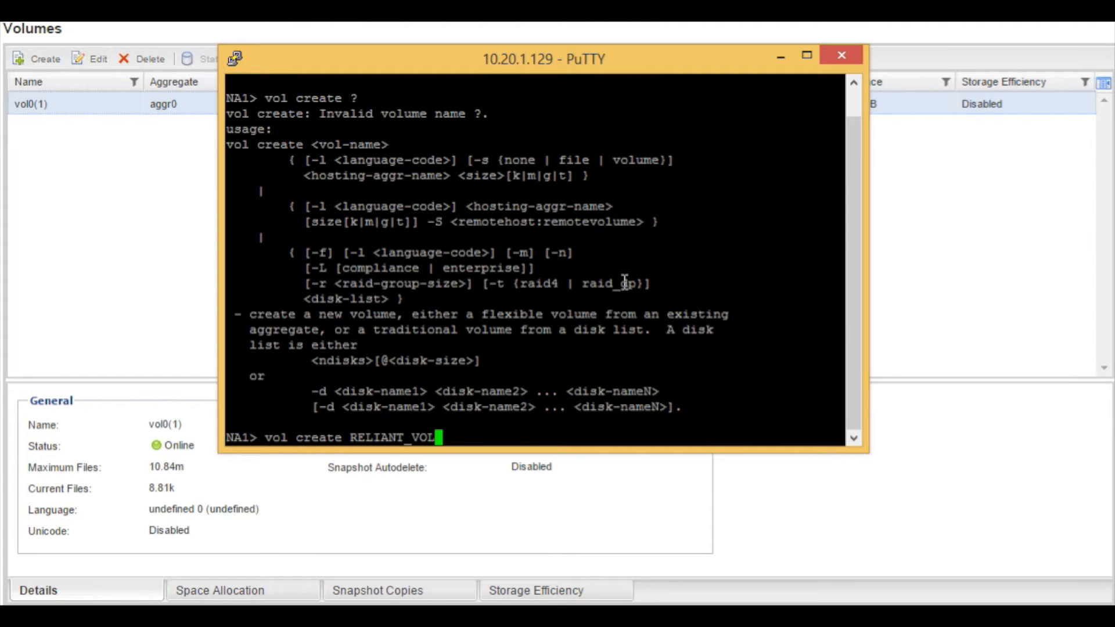
type("\" \"")
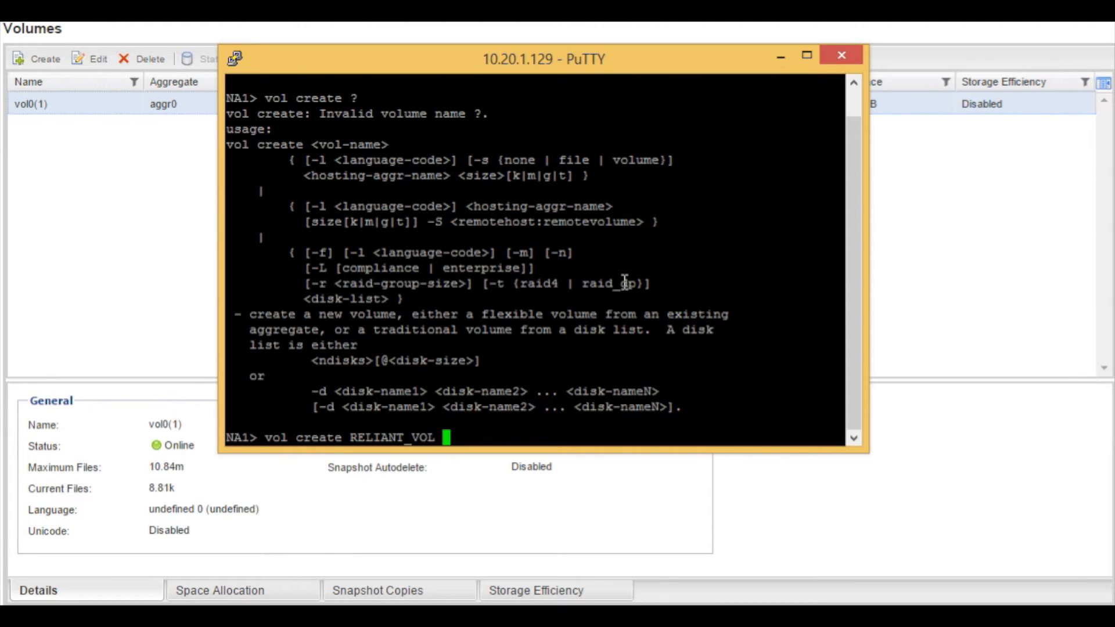
type("-l")
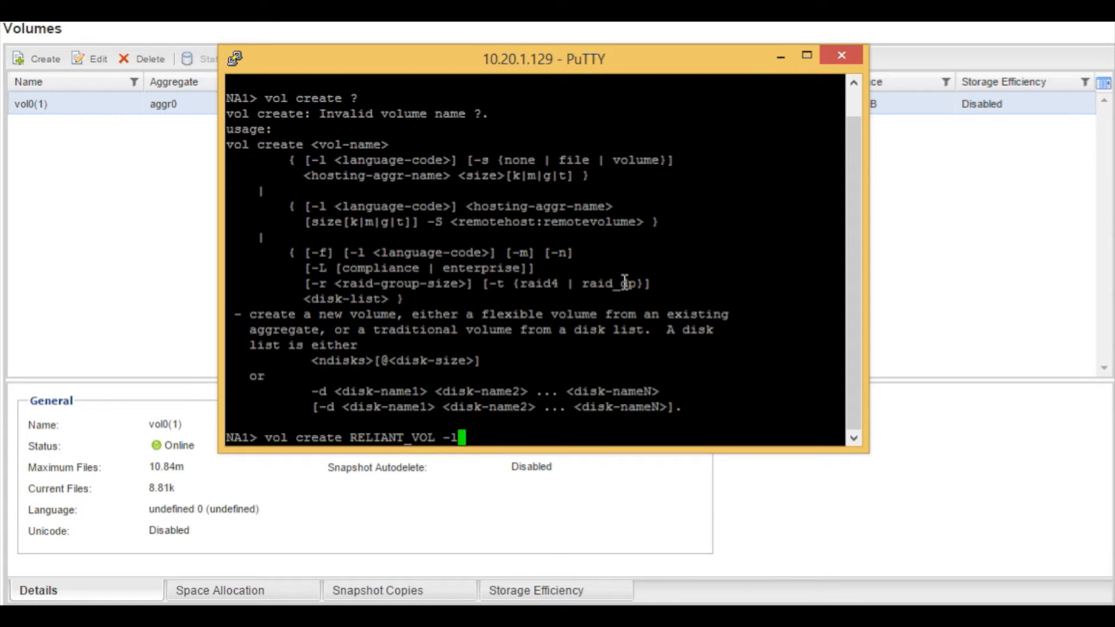
type("en")
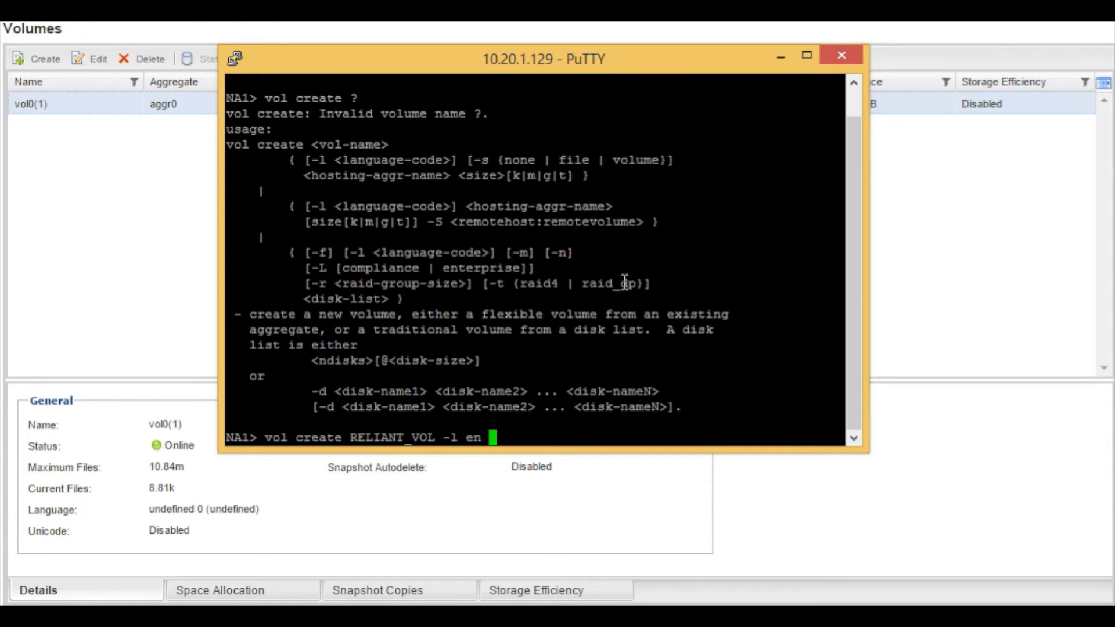
type("-")
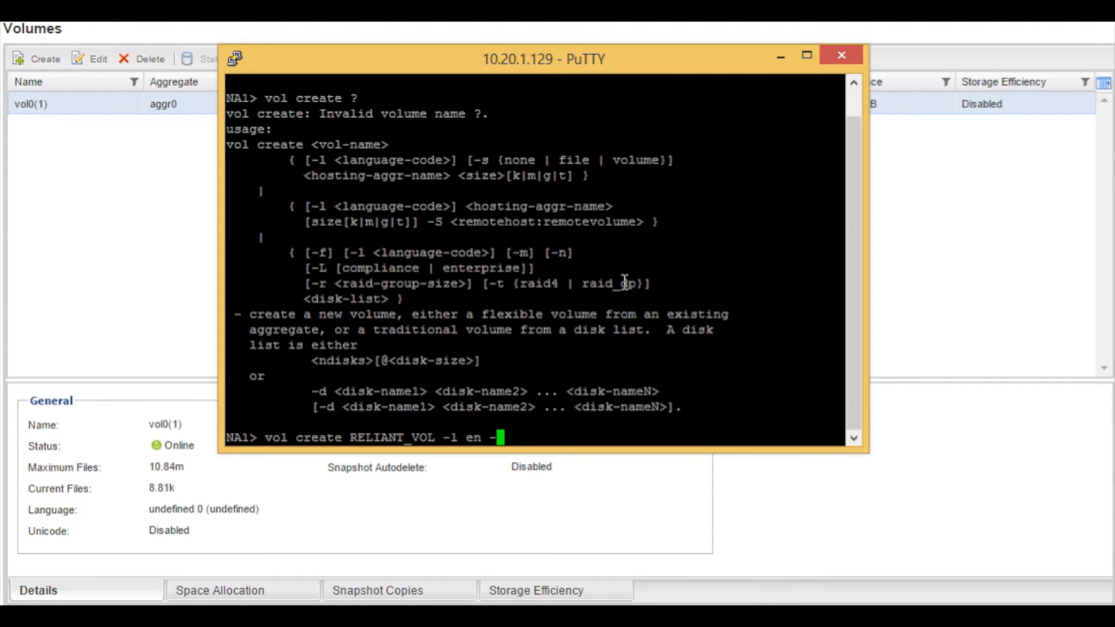
type("s")
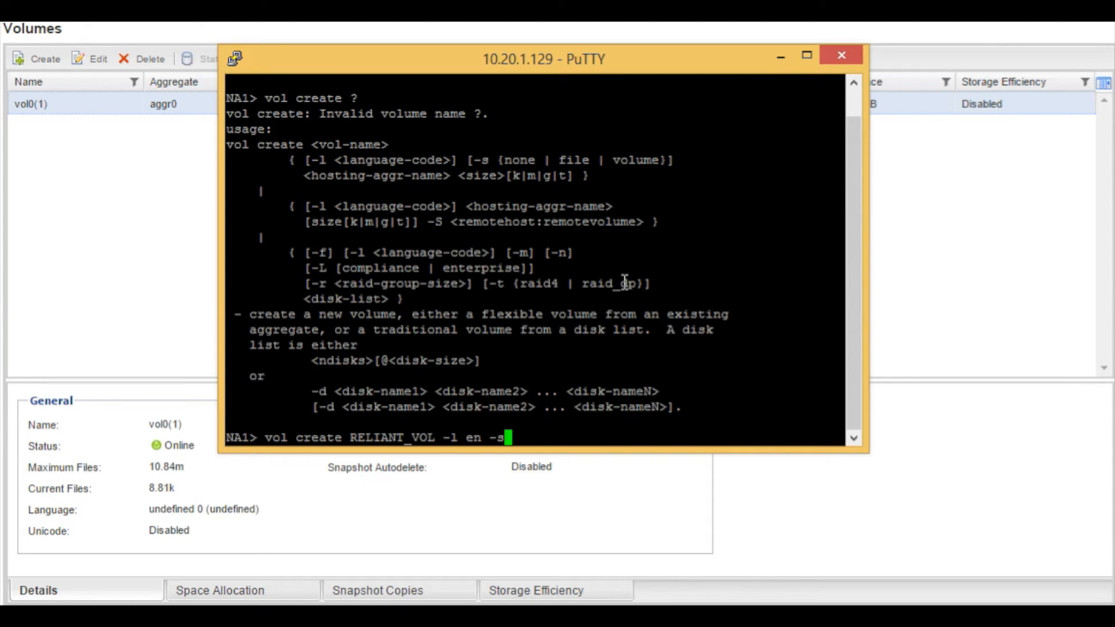
type("no")
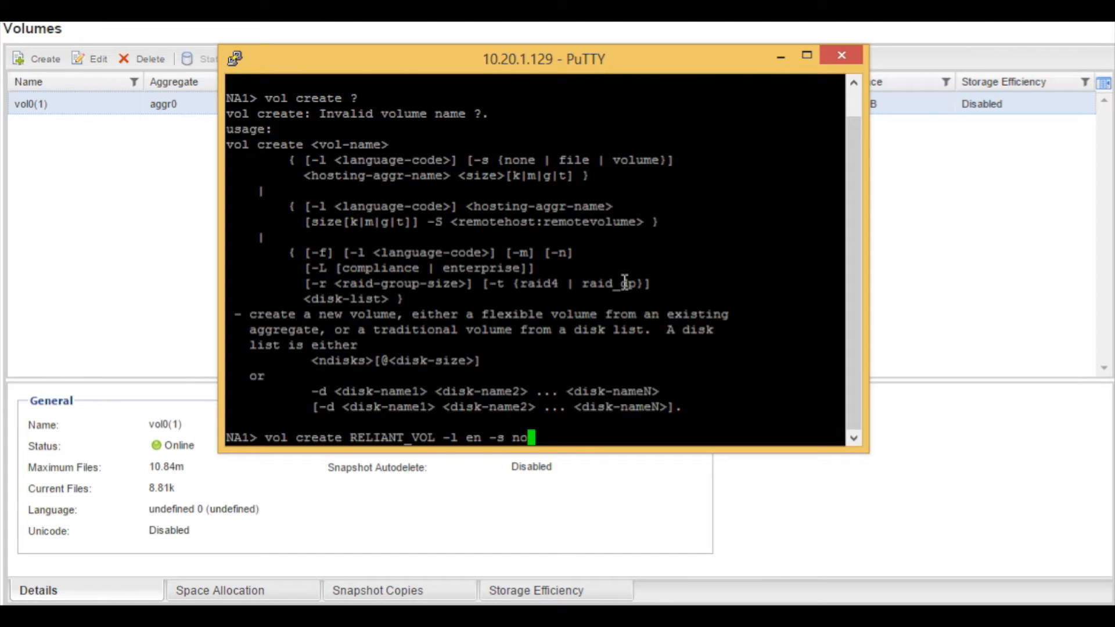
type("ne")
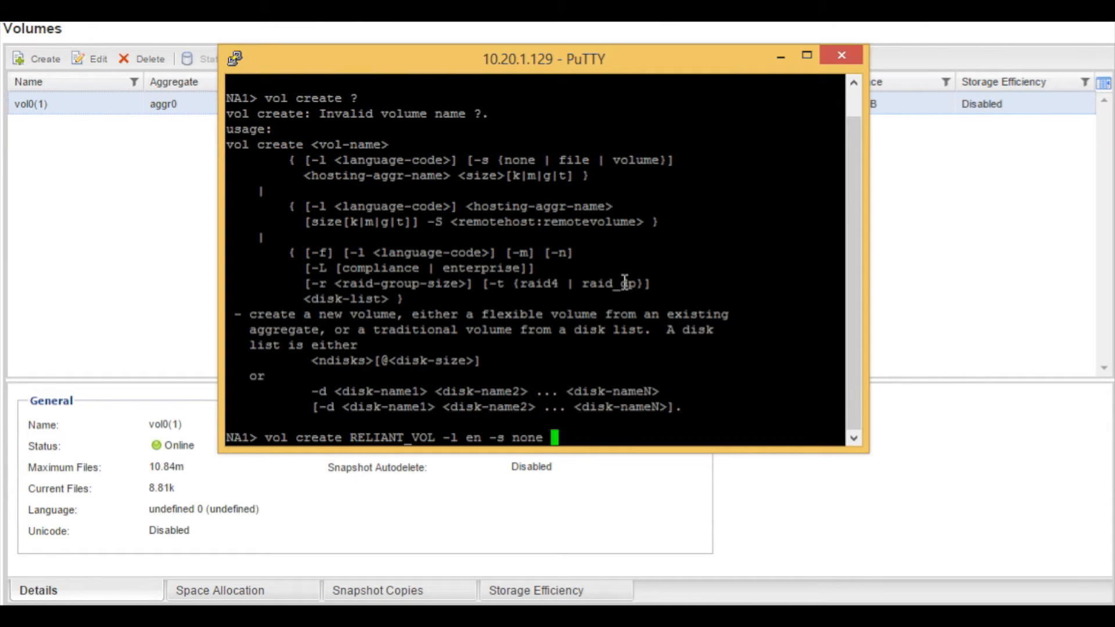
type("AGGR_")
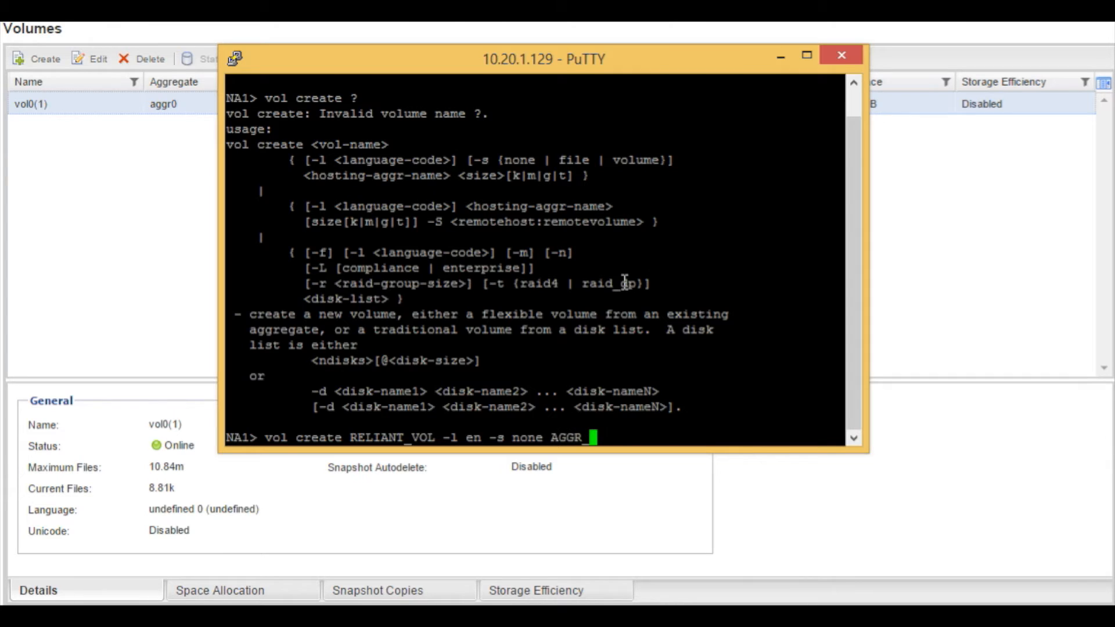
type("RELI")
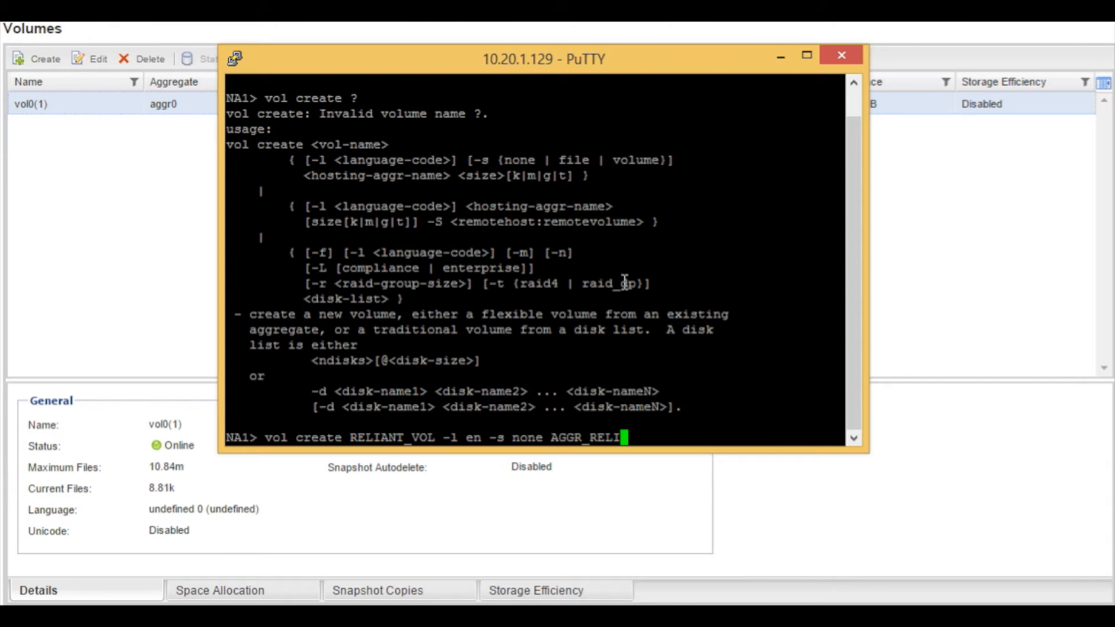
type("ANT")
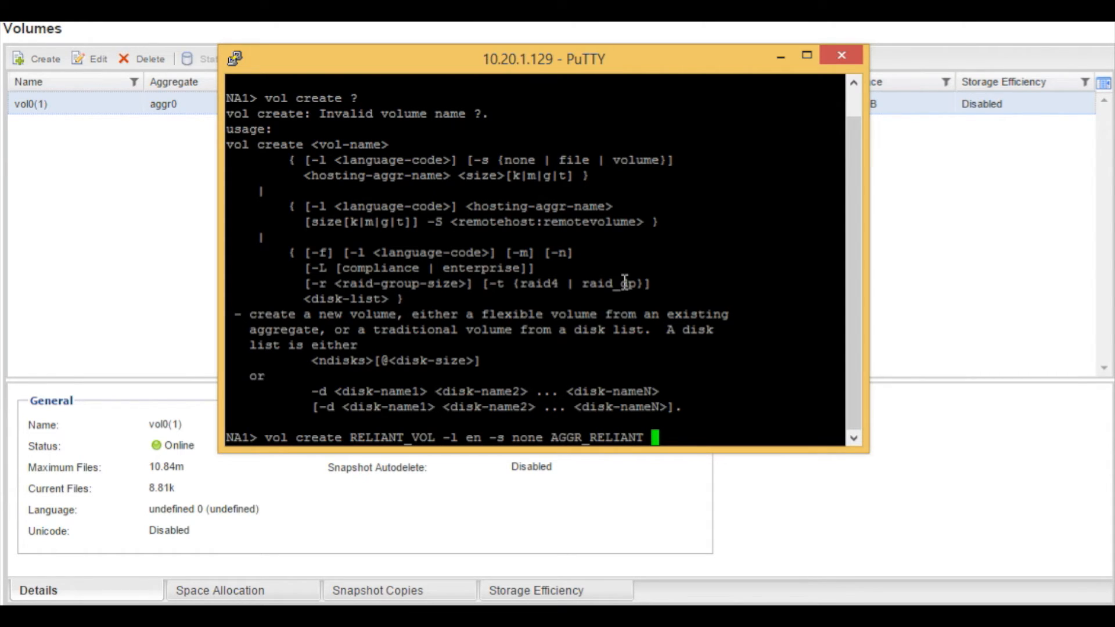
type("50g")
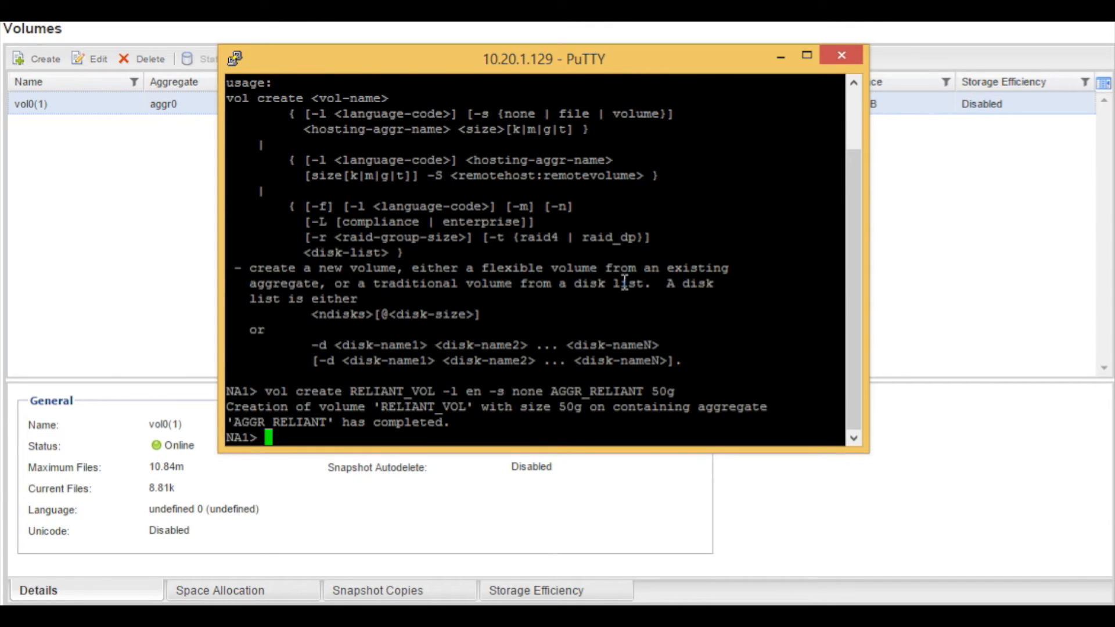
mouse_move(718, 287)
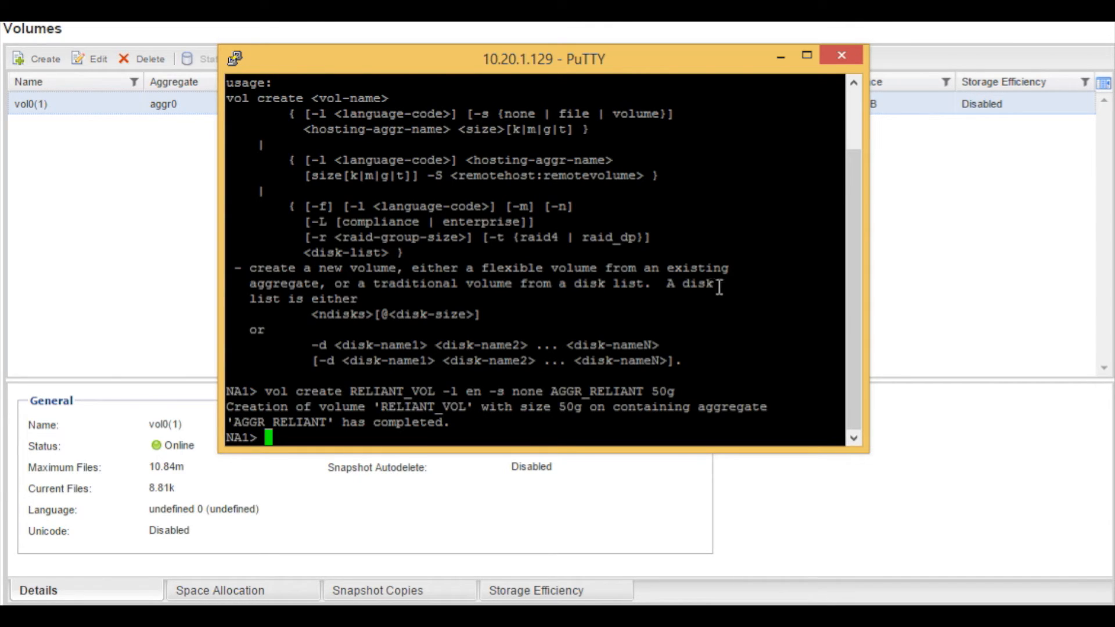
Refresh the Volumes list and bring up the actions for the new RELIANT_VOL volume.
left_click(841, 56)
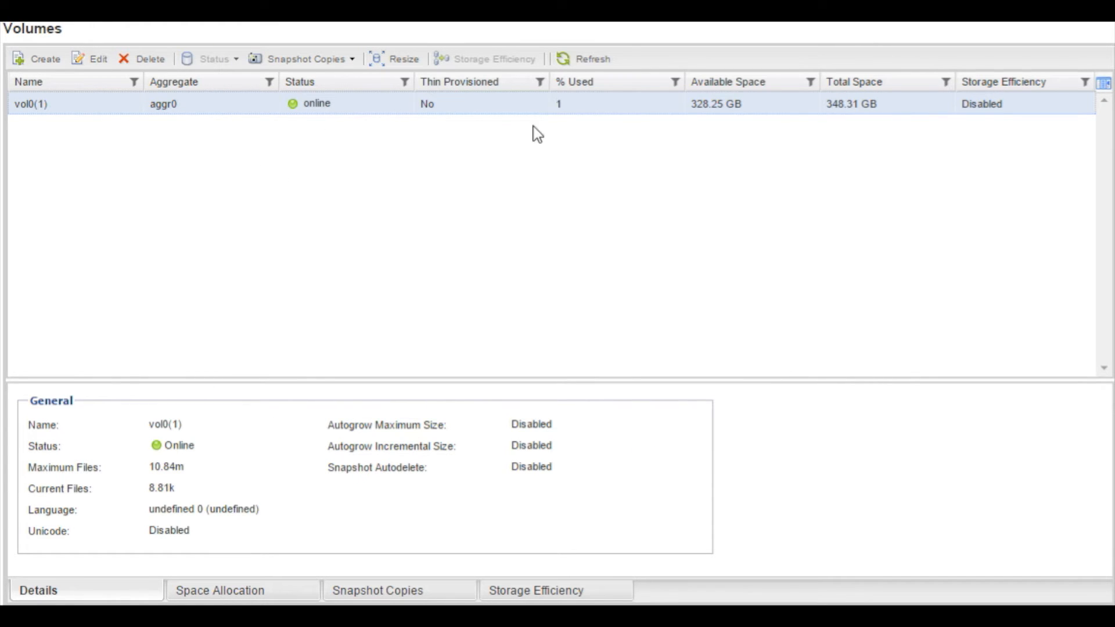
left_click(593, 58)
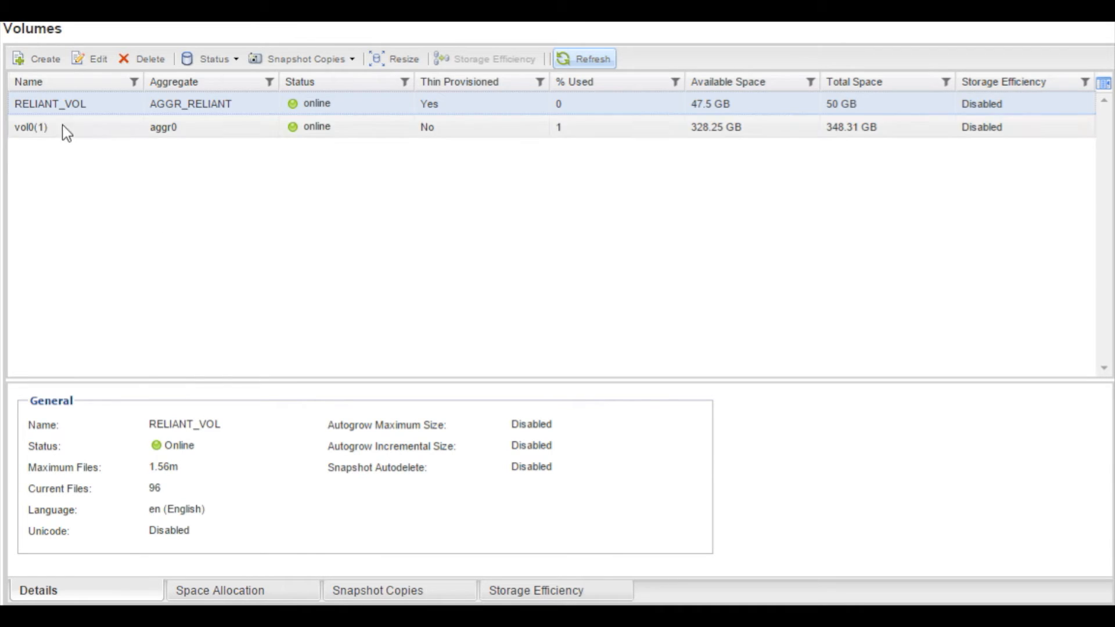
left_click(50, 103)
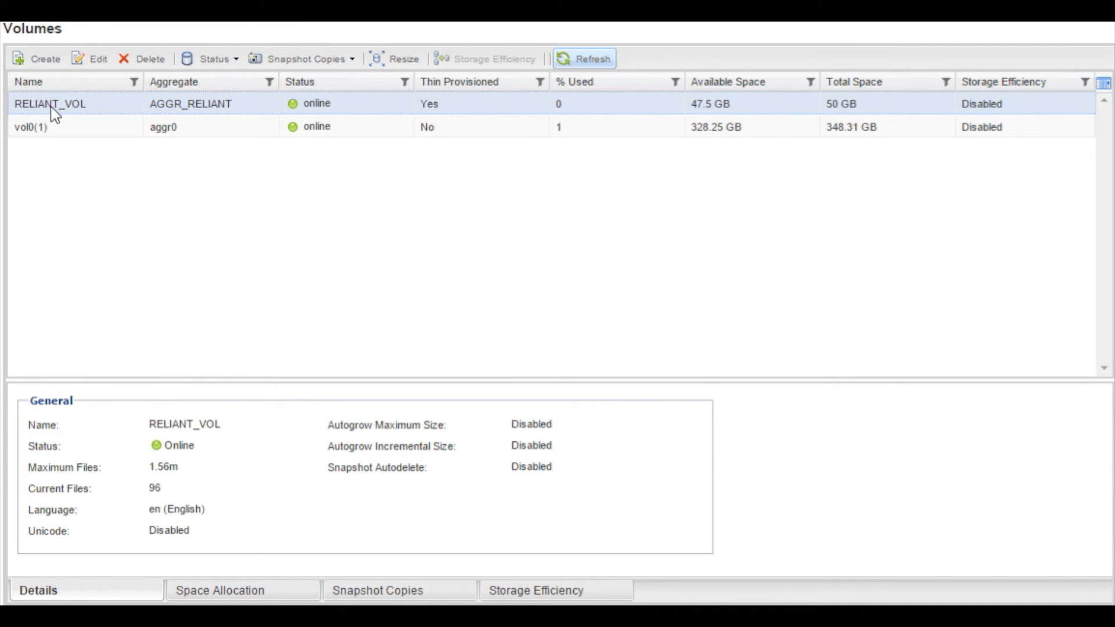
right_click(50, 104)
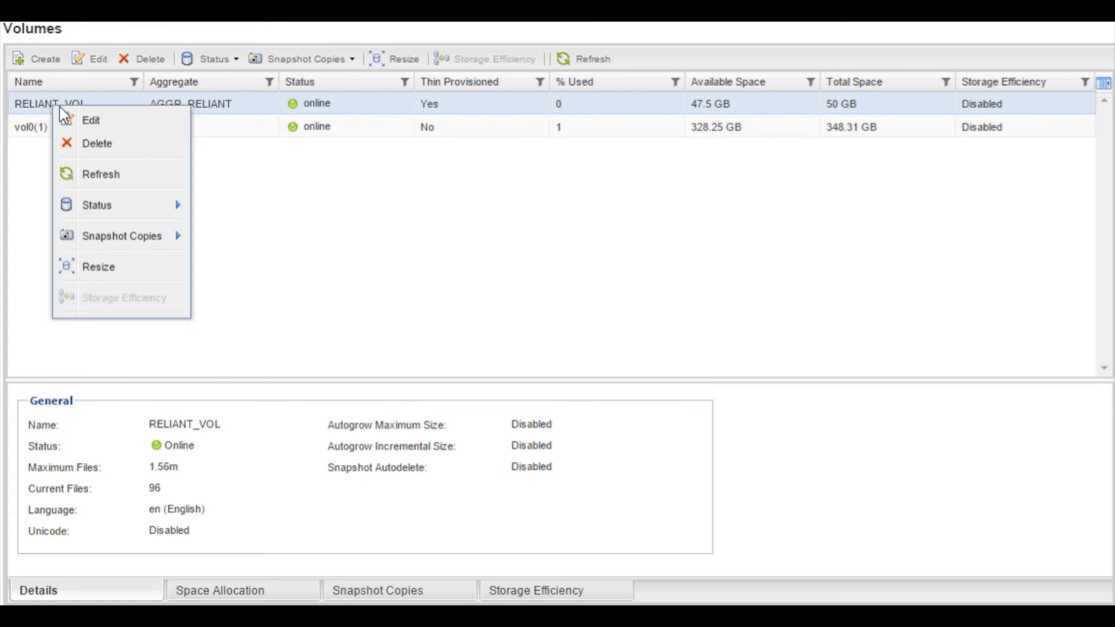
Review RELIANT_VOL's security style and unchecked Storage Efficiency in Edit Volume, then cancel unchanged.
left_click(91, 119)
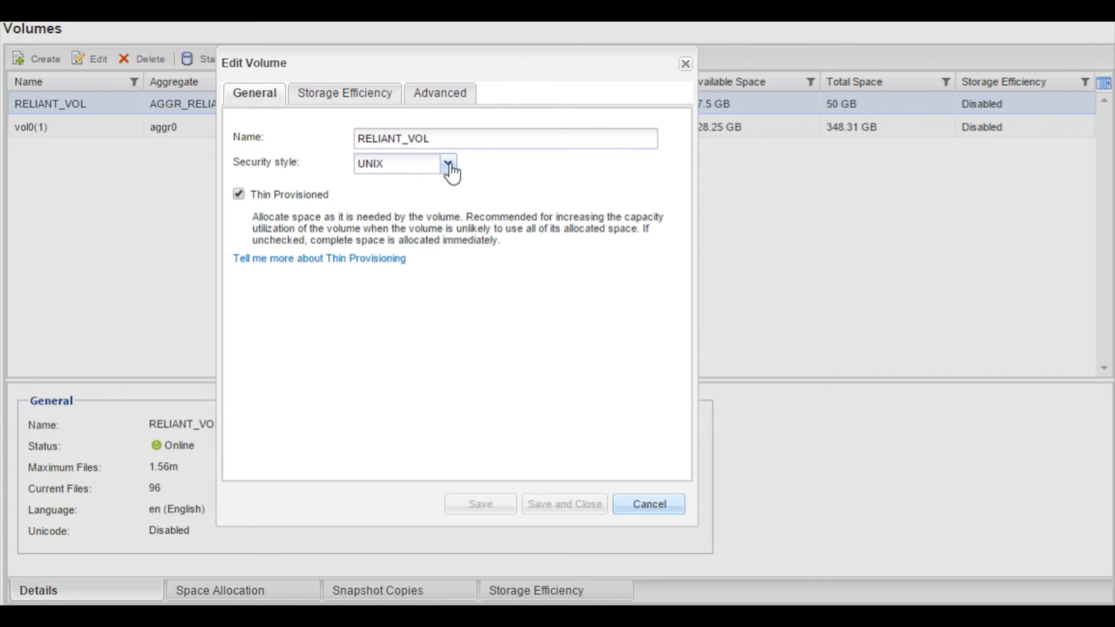
left_click(448, 164)
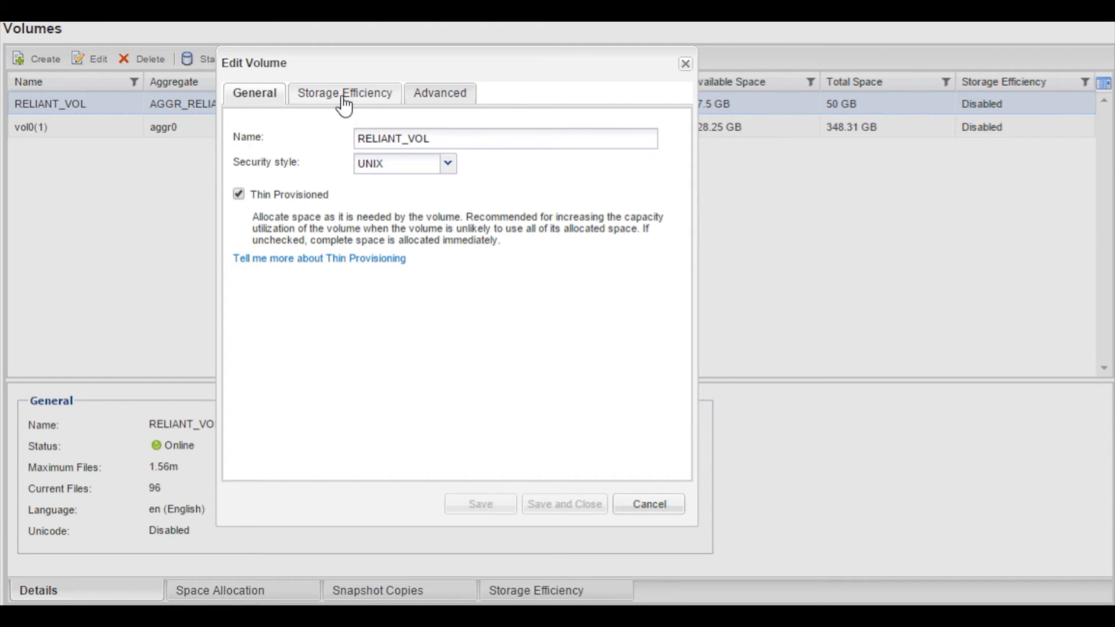
left_click(345, 93)
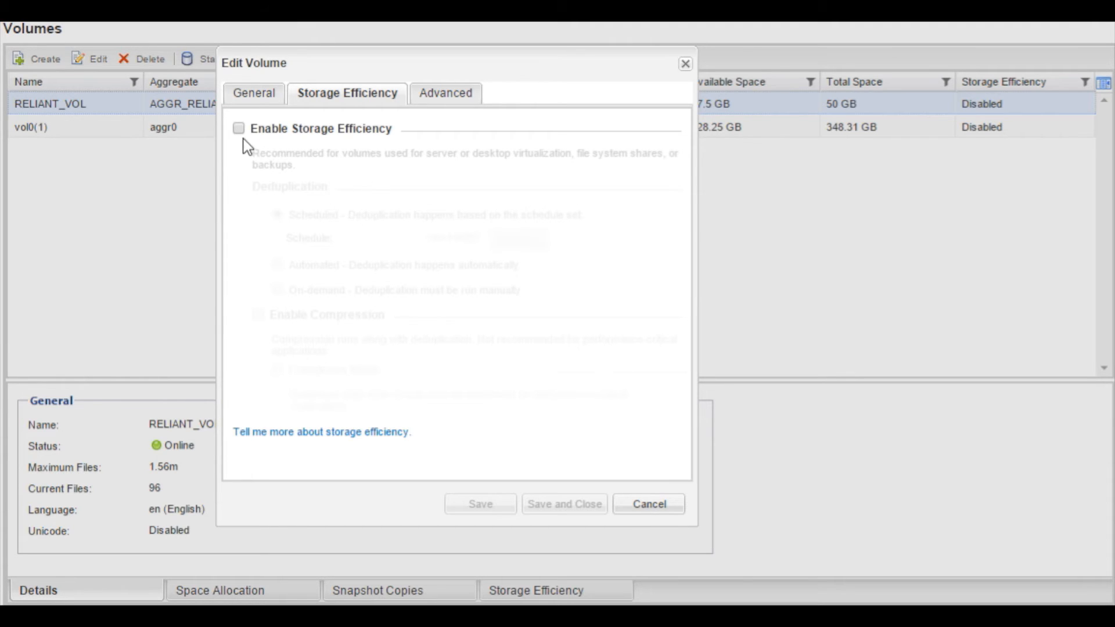
mouse_move(420, 184)
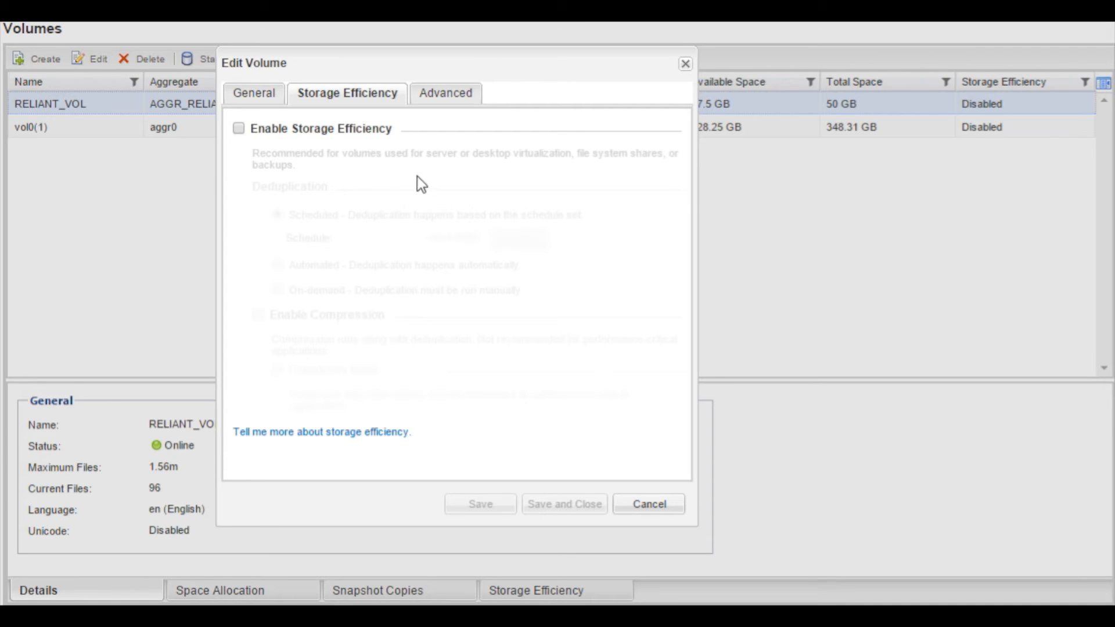
mouse_move(415, 197)
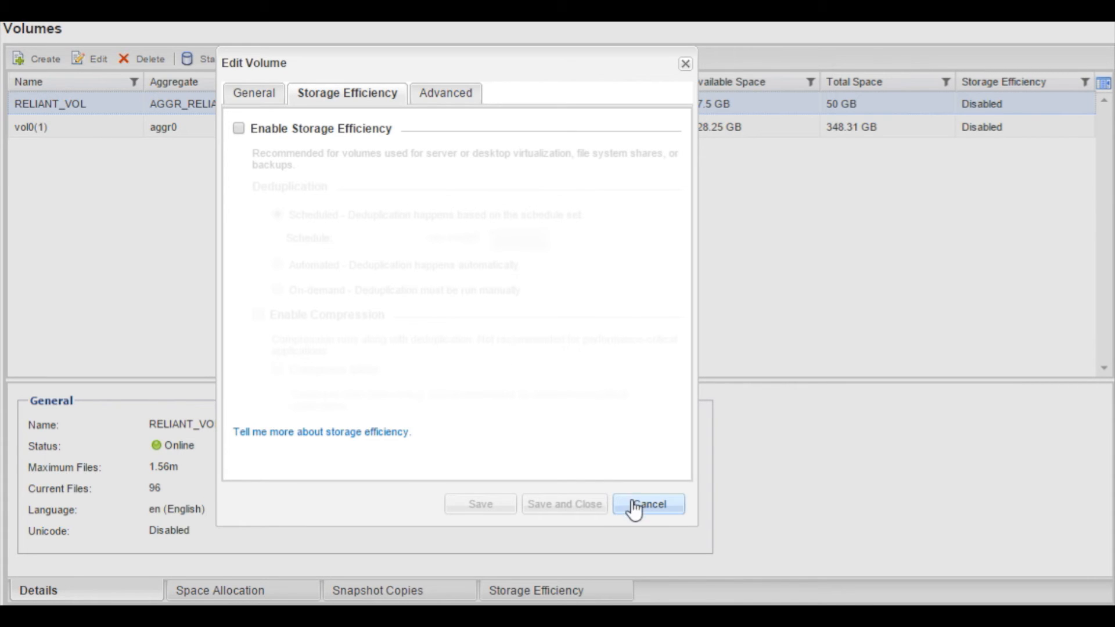
left_click(647, 503)
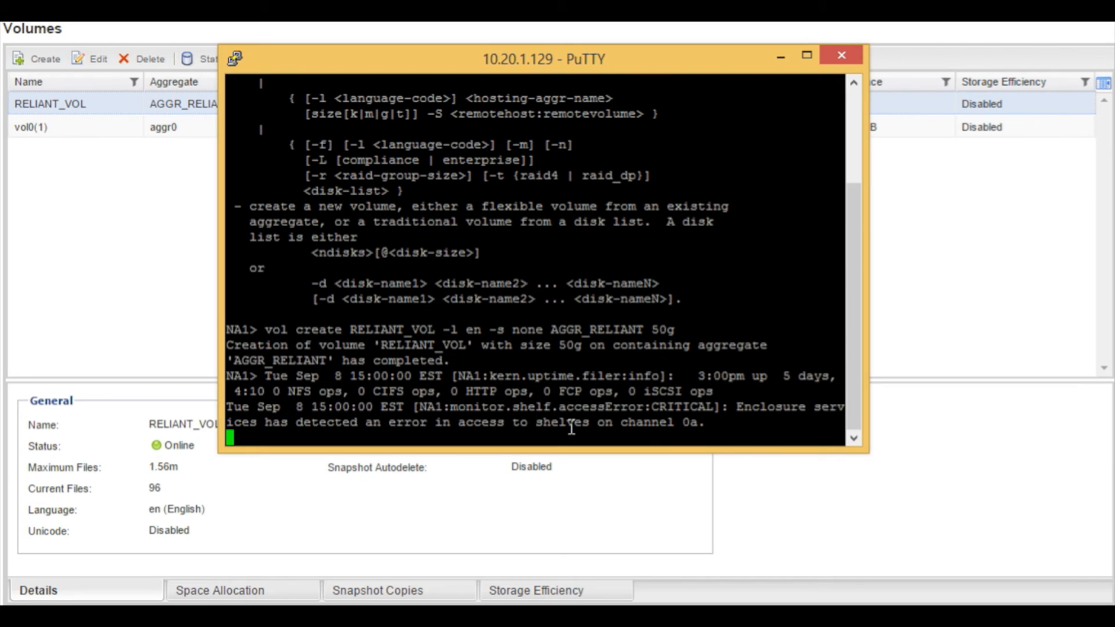
Run 'sis on /vol/RELIANT_VOL' to enable deduplication, and begin the 'sis start' command.
type("s")
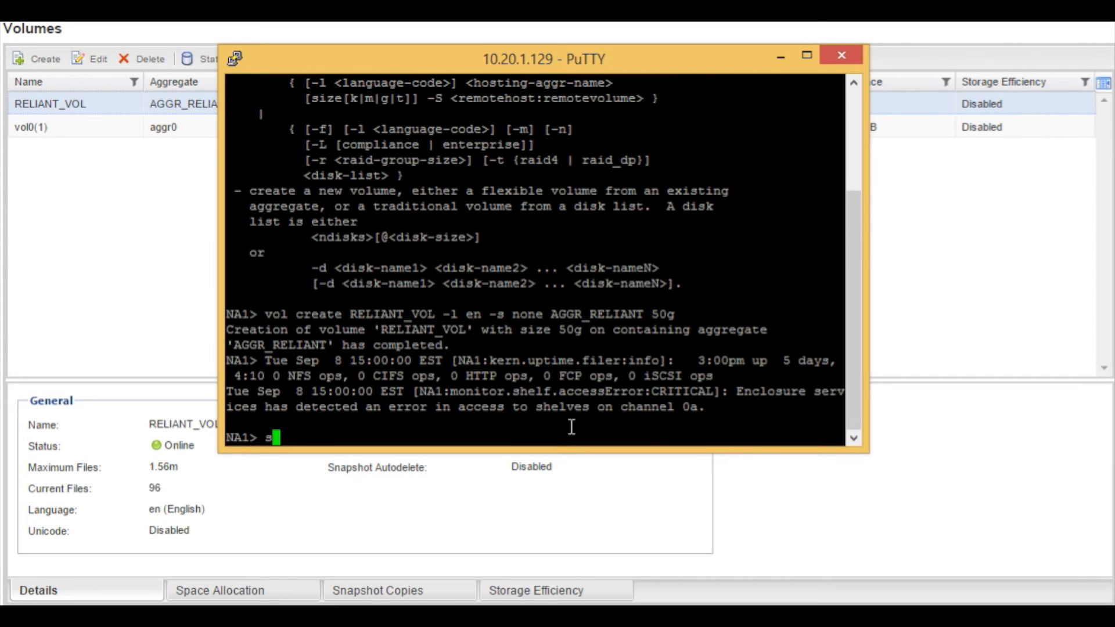
type("is")
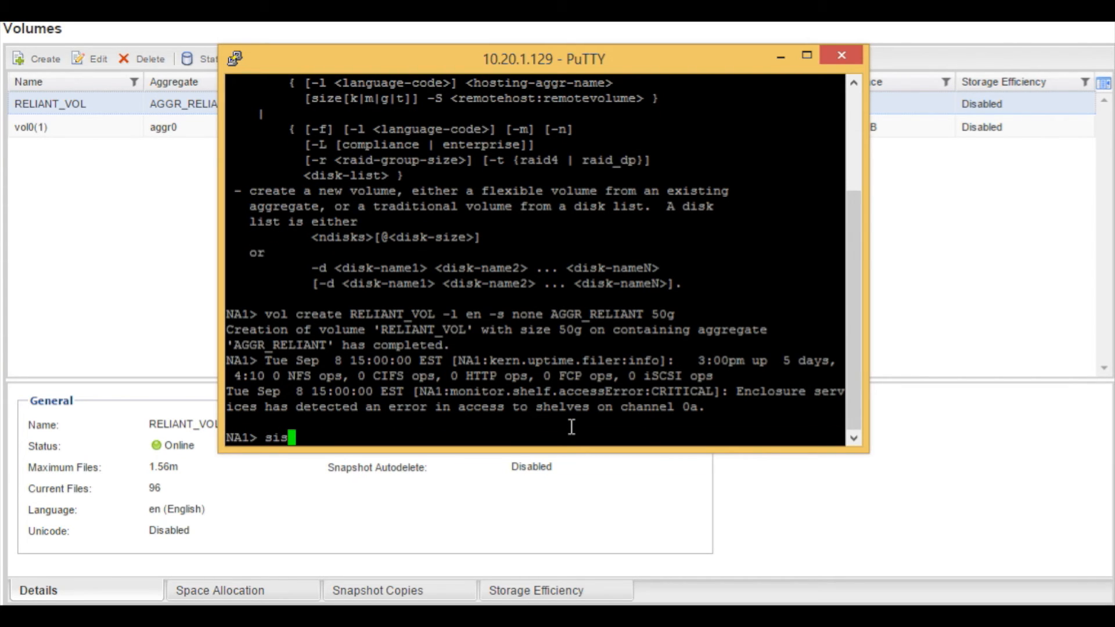
type("on")
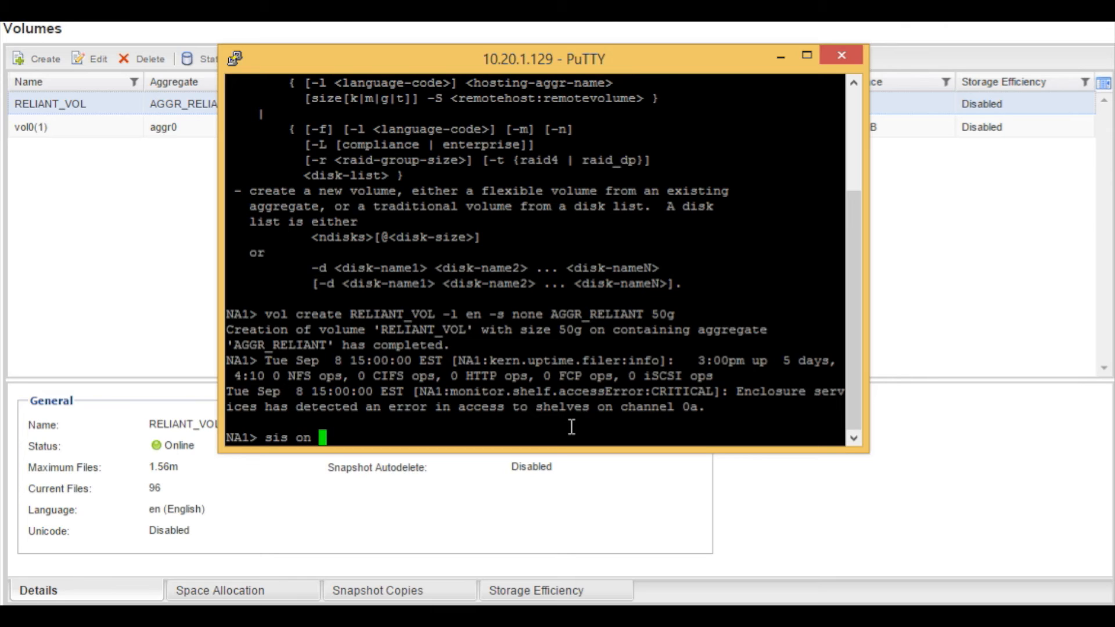
type("/vol")
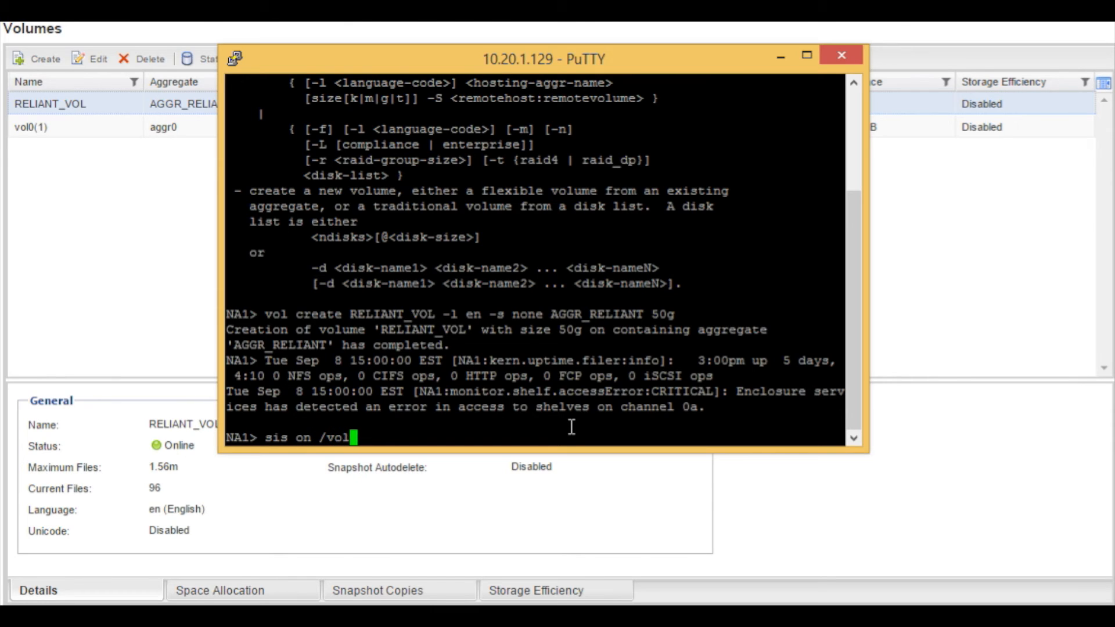
type("RE")
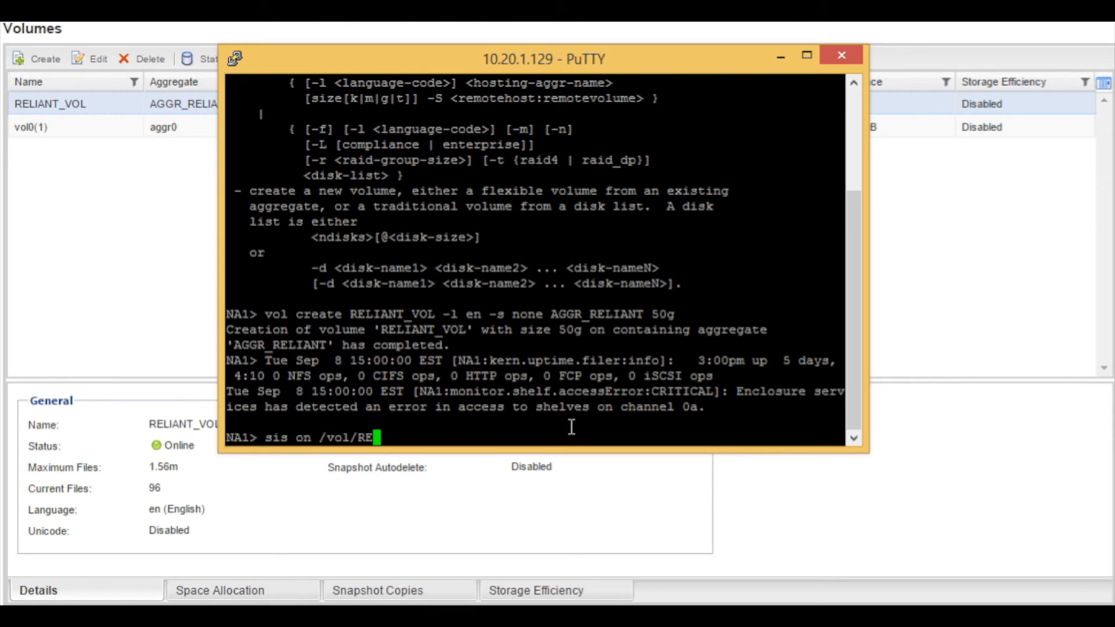
type("LIANT_V")
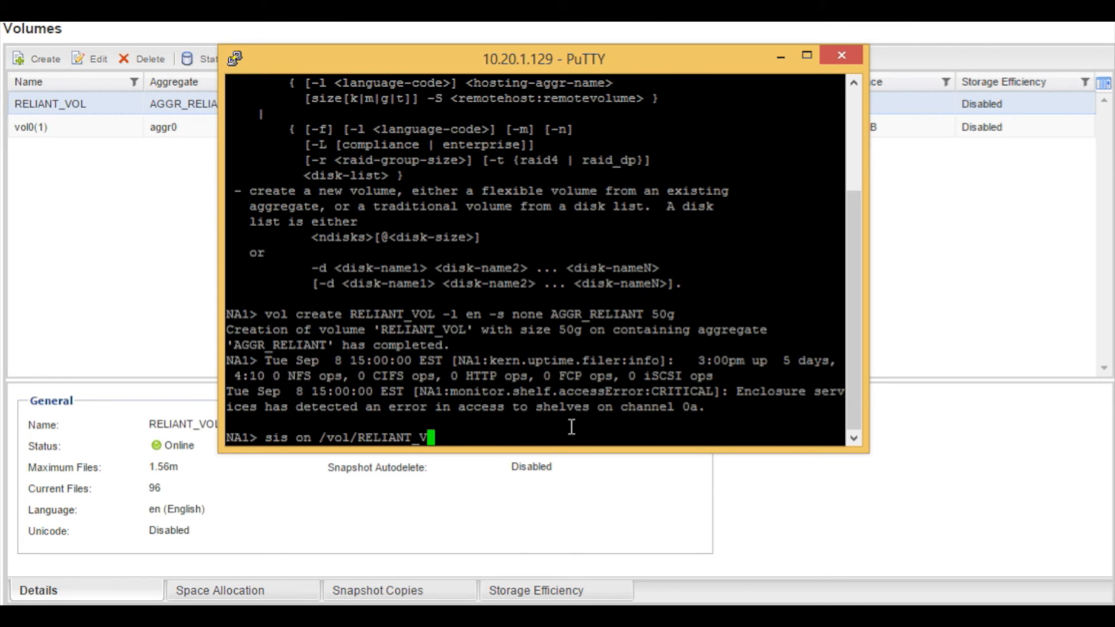
type("OL")
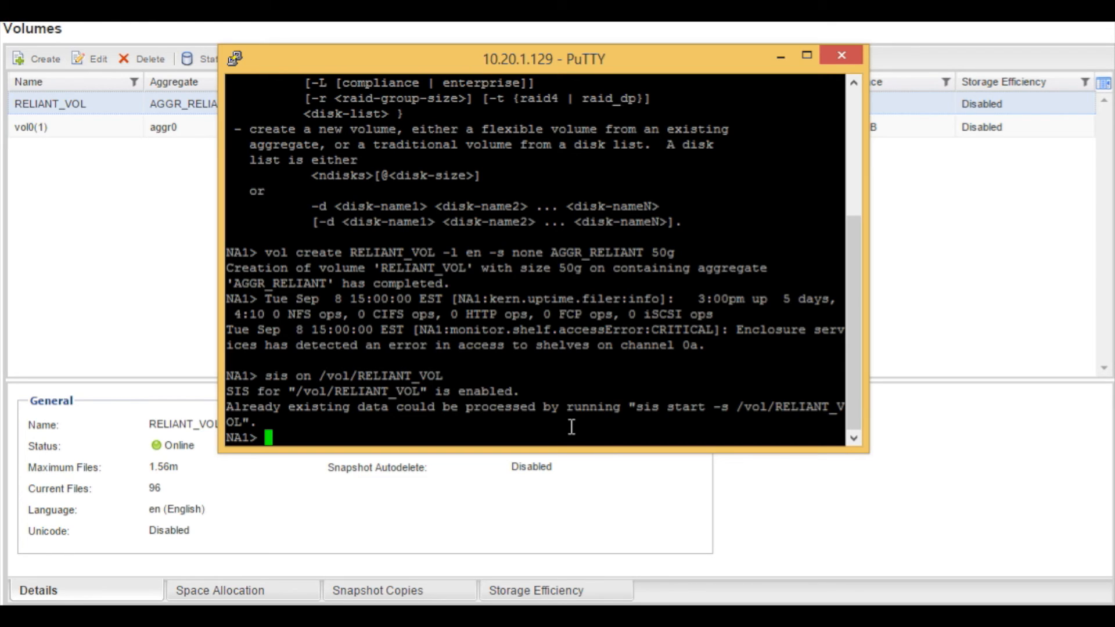
type("sis start -s")
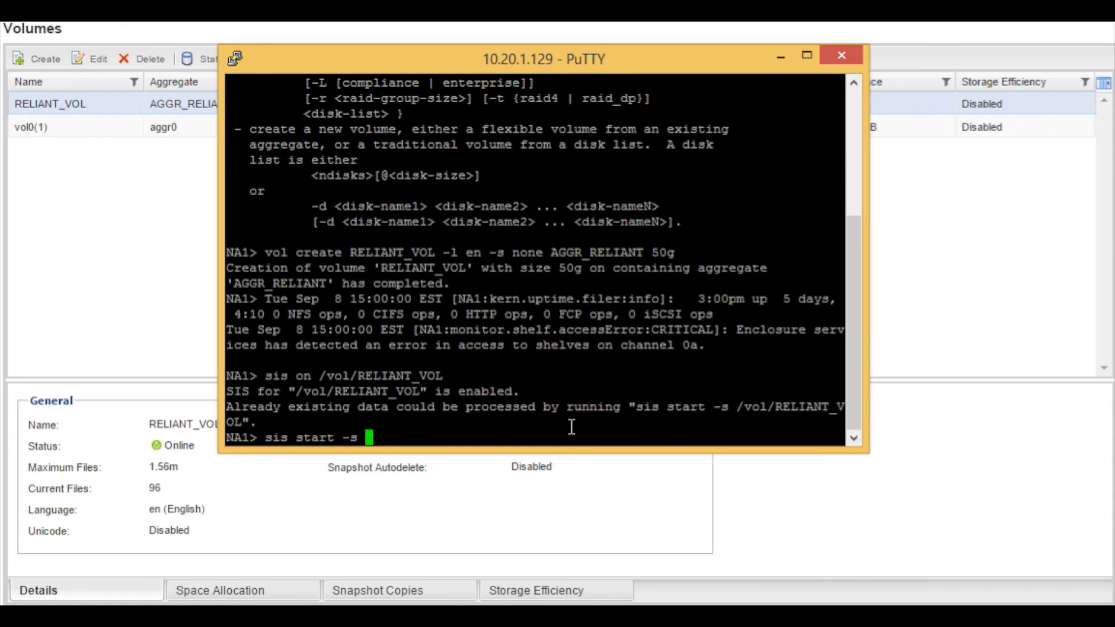
Run 'sis start -s /vol/RELIANT_VOL' and answer y to scan the existing data.
type("/vol/")
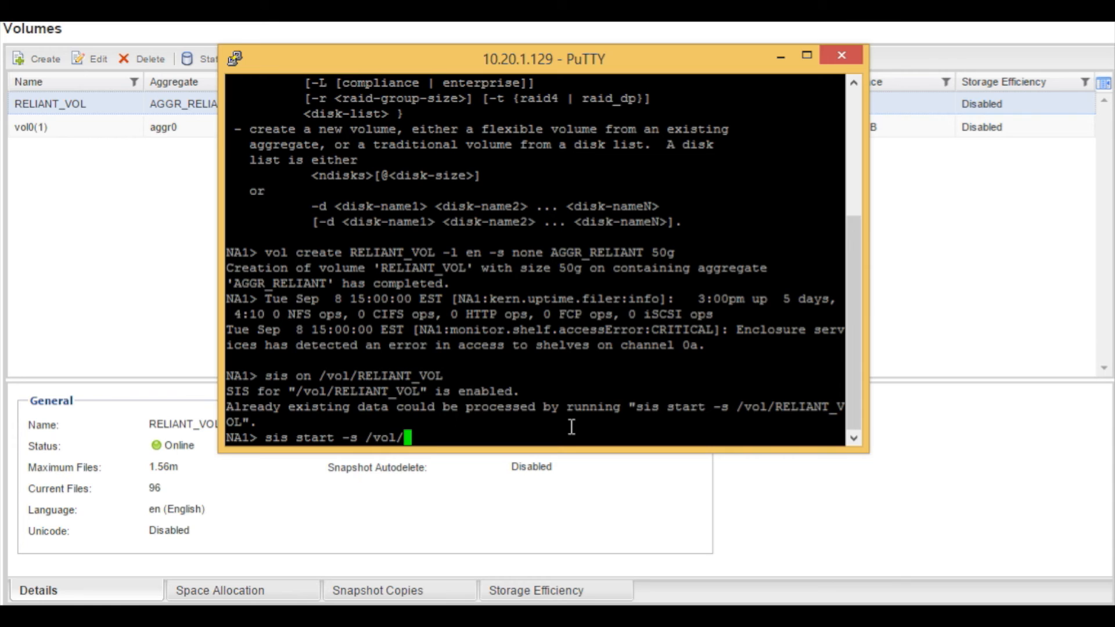
type("R")
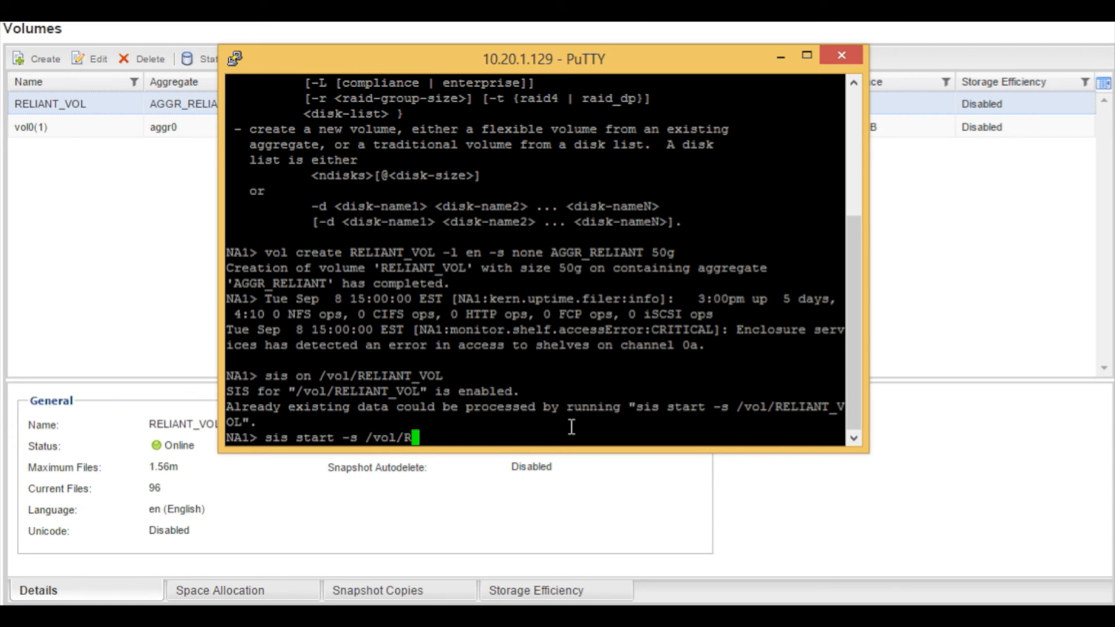
type("ELIANT_VOL")
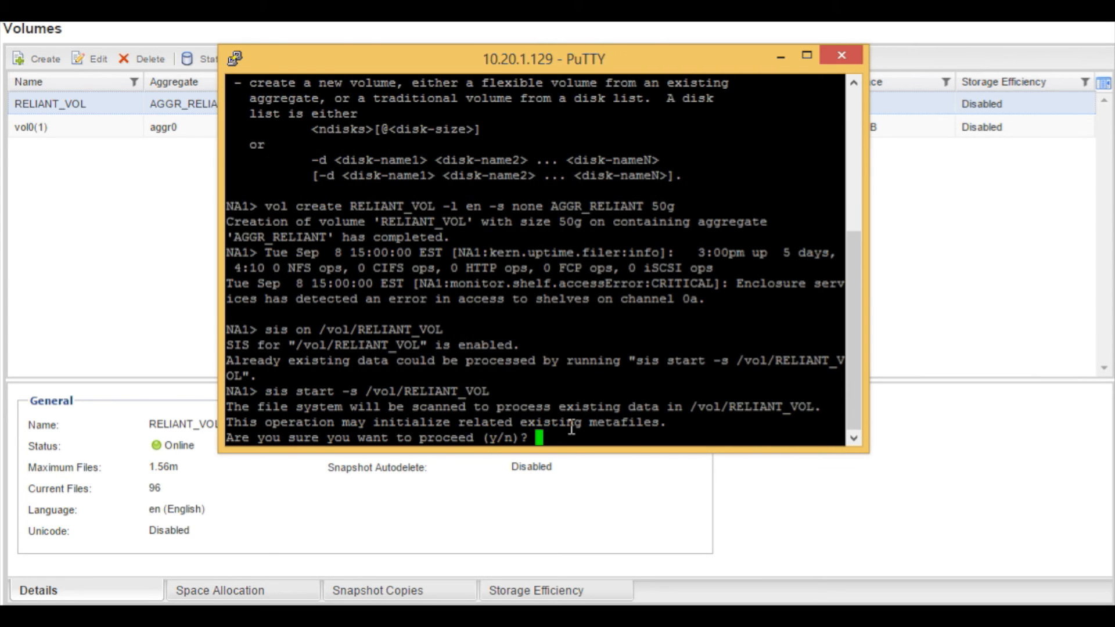
type("y")
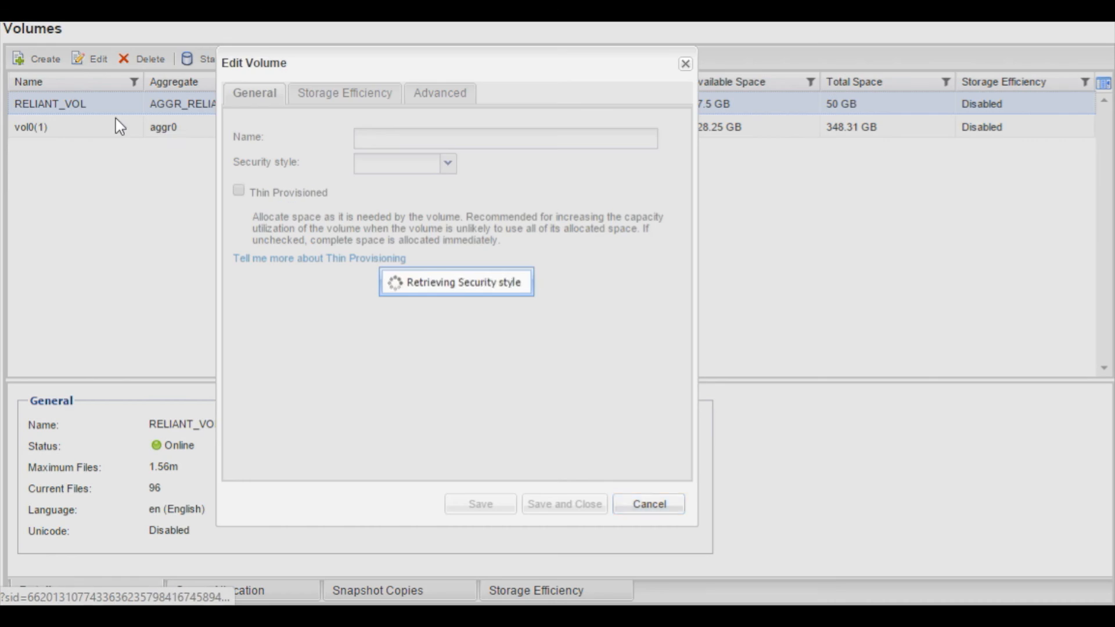
View RELIANT_VOL's Storage Efficiency now enabled on schedule sun-sat@0 and bring up its schedule details.
left_click(346, 93)
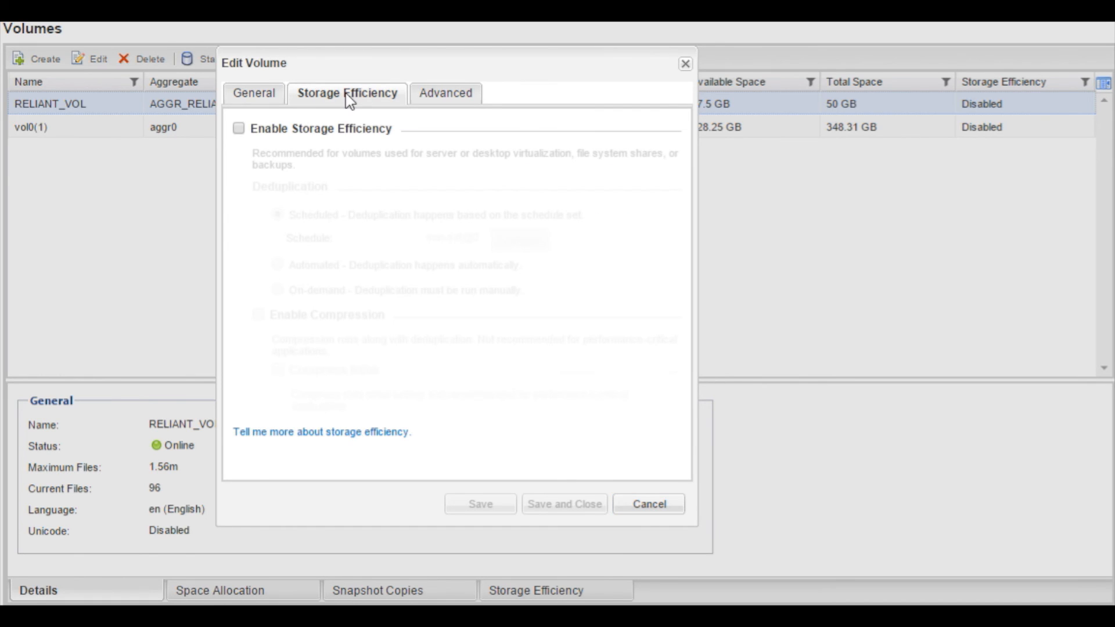
left_click(649, 503)
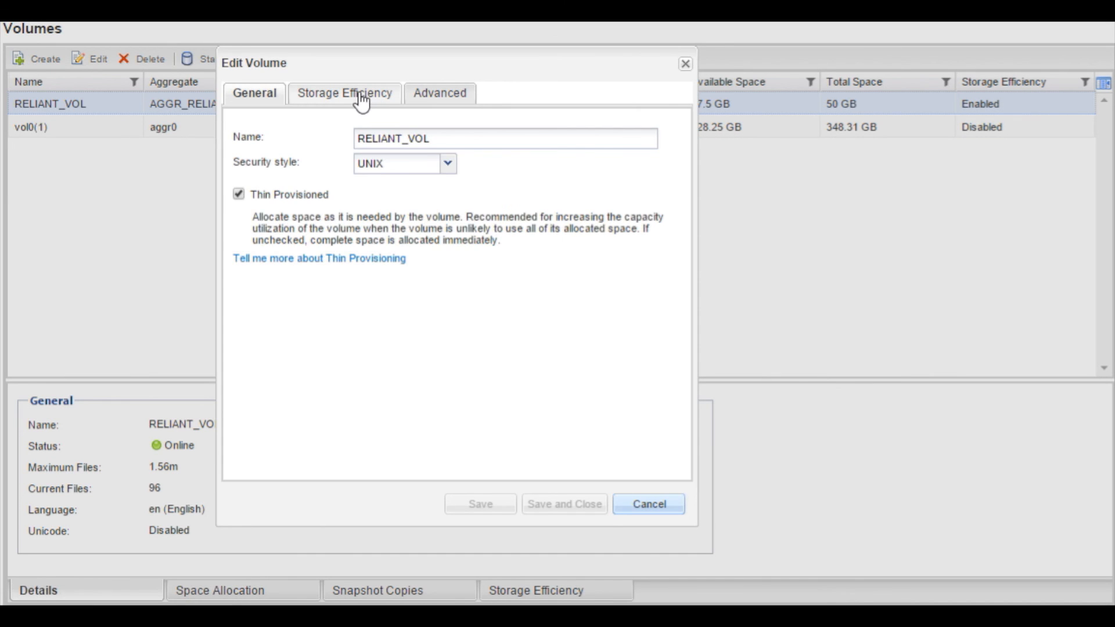
left_click(344, 93)
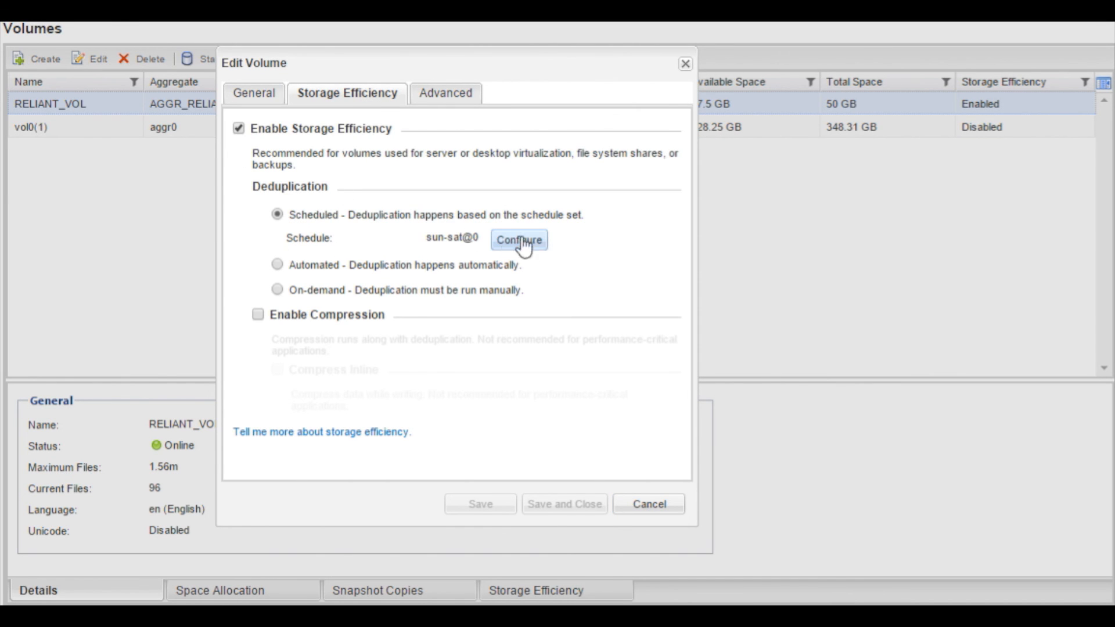
left_click(520, 240)
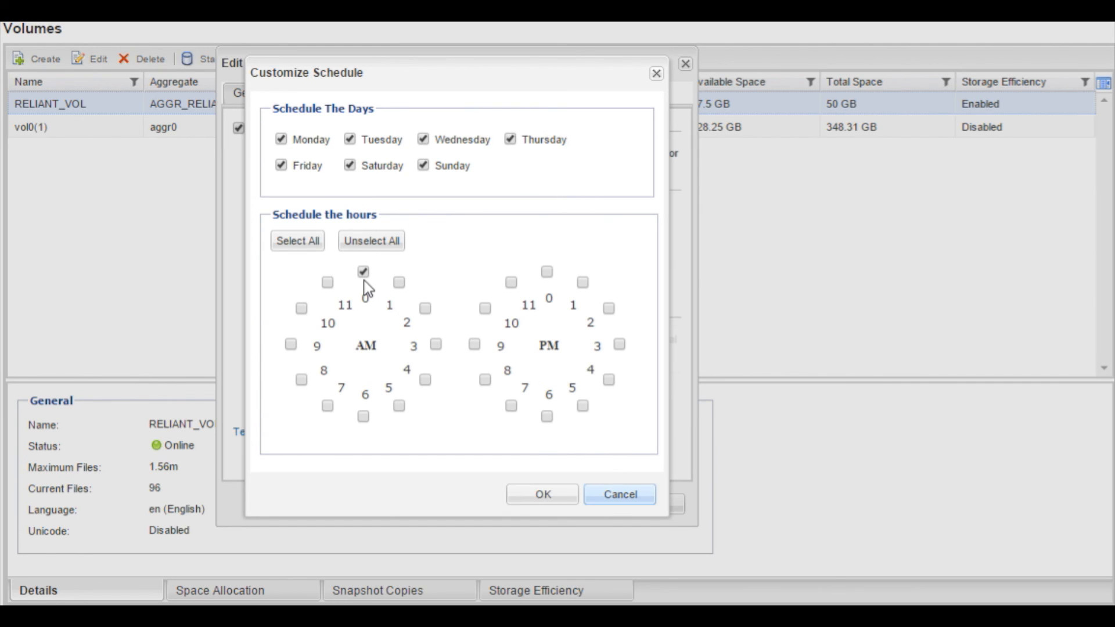
mouse_move(423, 280)
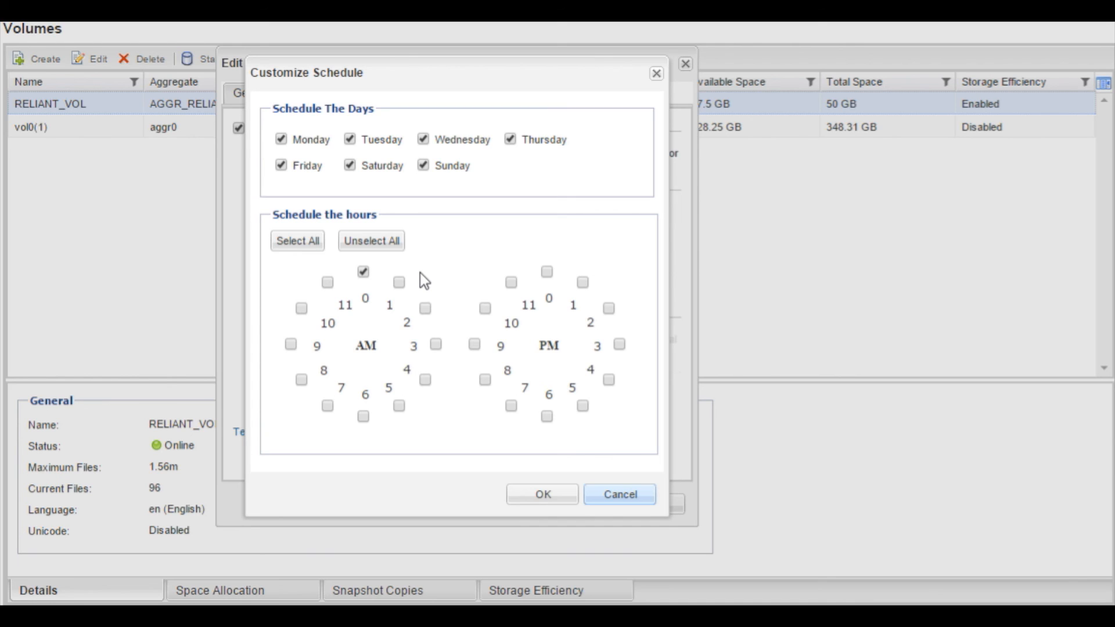
mouse_move(375, 285)
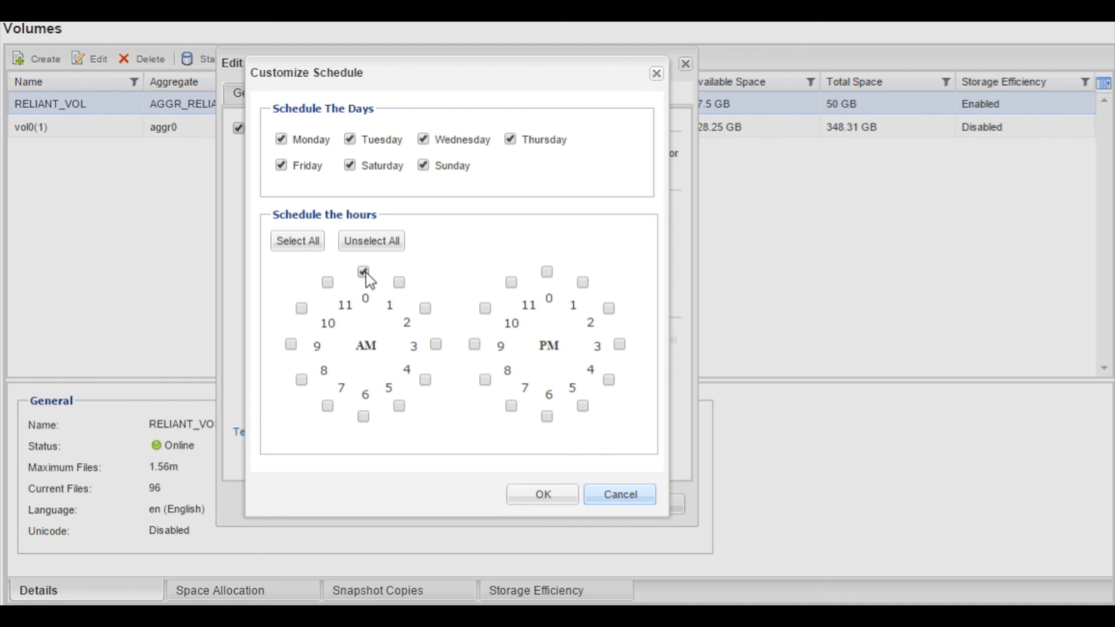
left_click(363, 272)
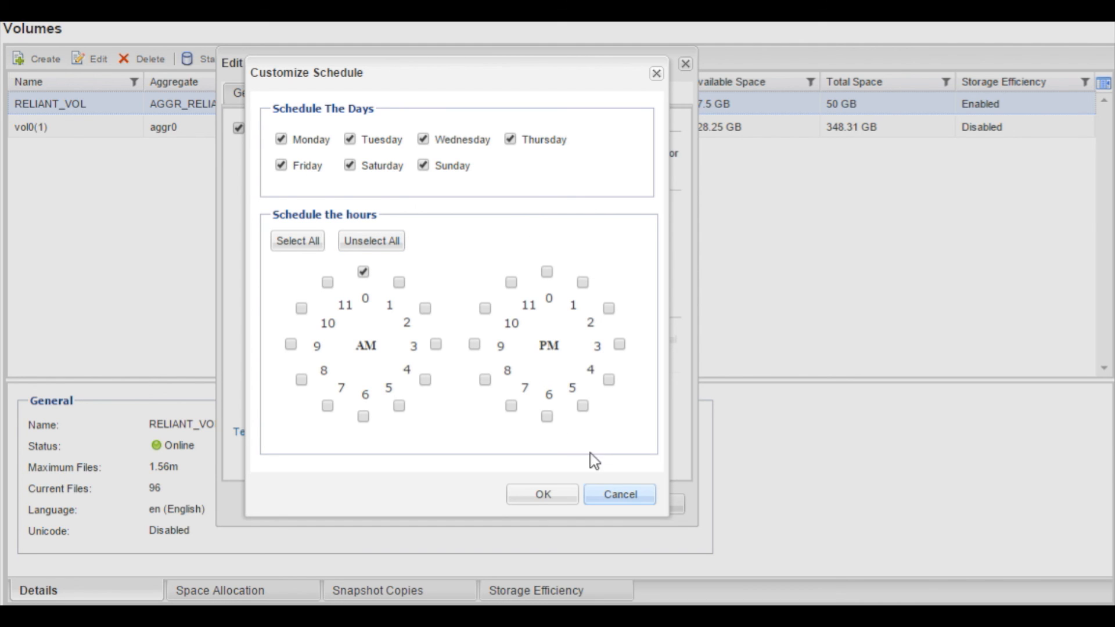
left_click(619, 495)
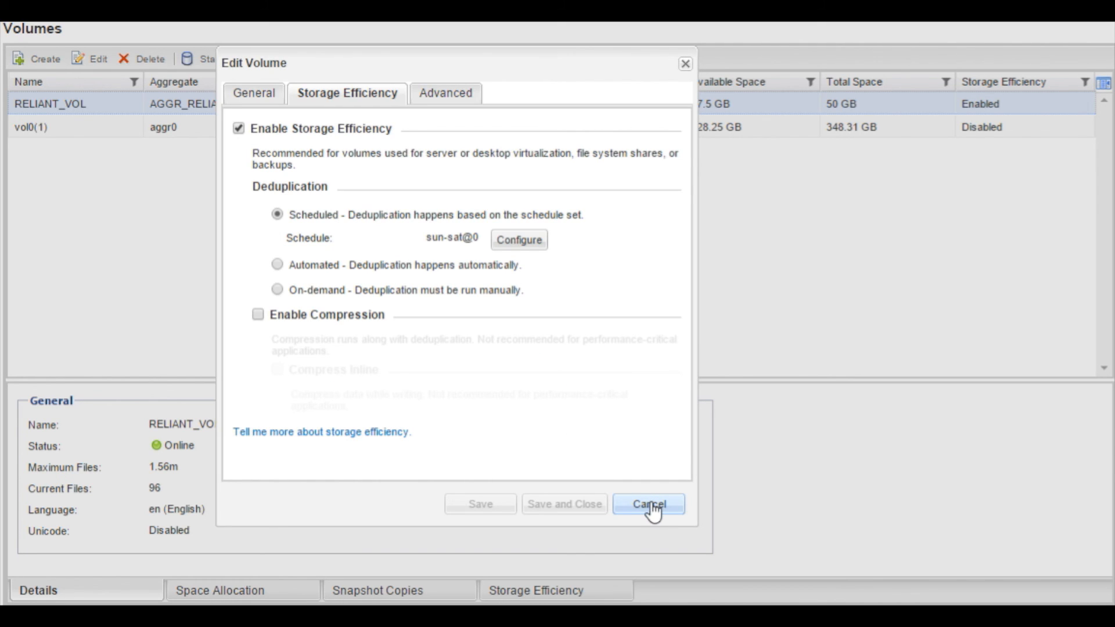